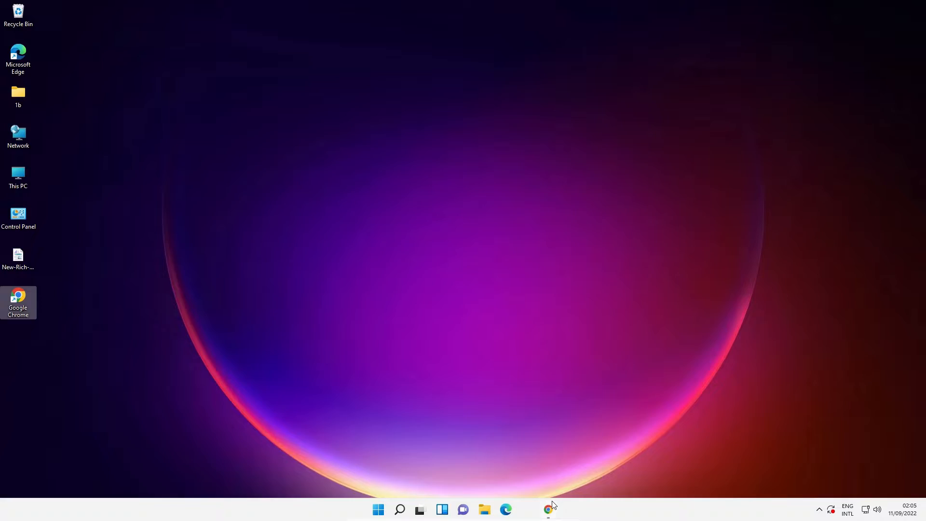
Open Chrome on the DiscoverAbhi HP Universal Print Driver article's download links
{"action": "left_click", "coordinate": [546, 510]}
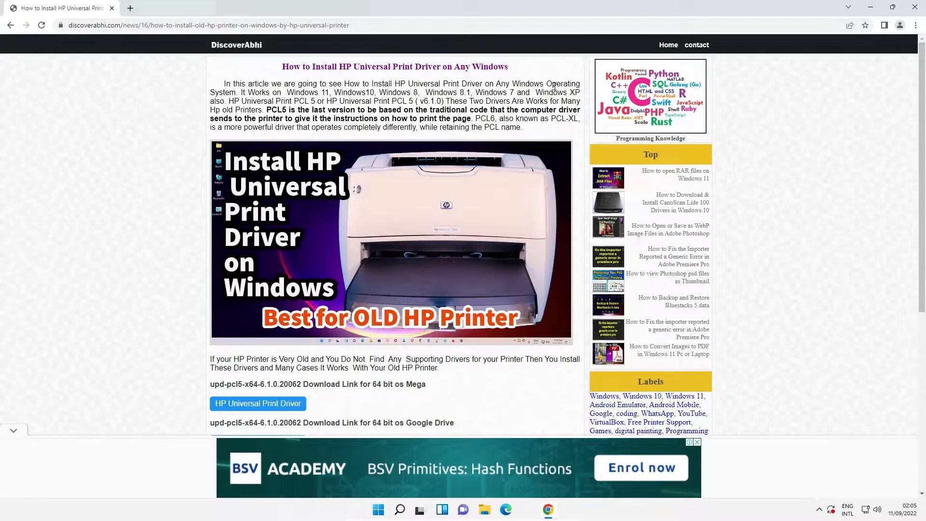
{"action": "mouse_move", "coordinate": [416, 410]}
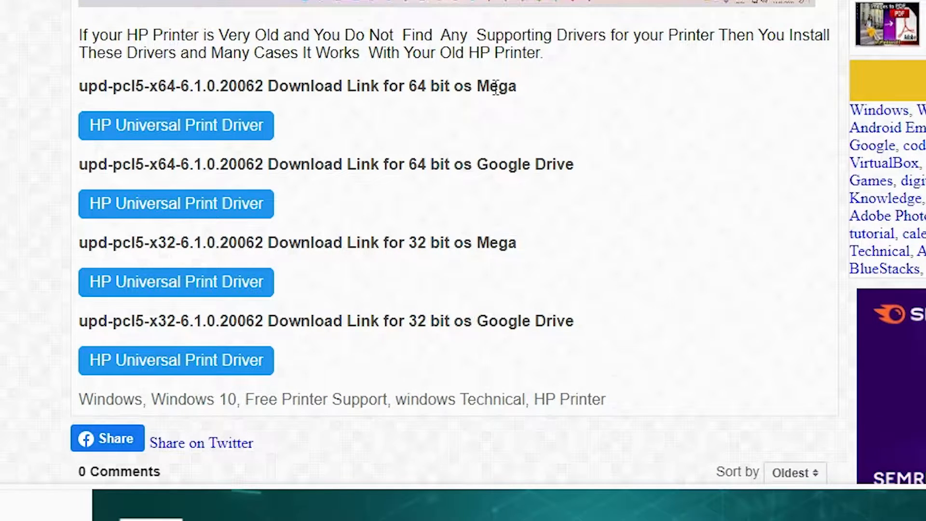
{"action": "mouse_move", "coordinate": [394, 232]}
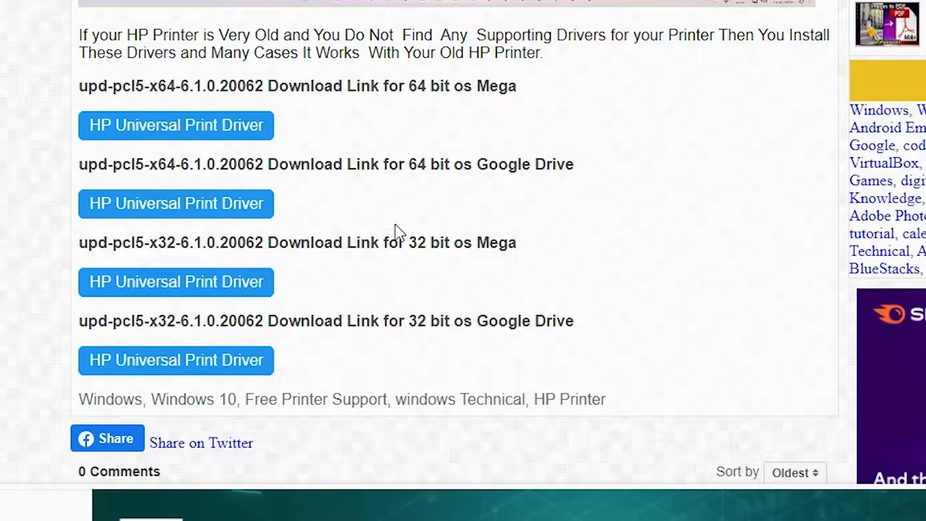
{"action": "mouse_move", "coordinate": [448, 249]}
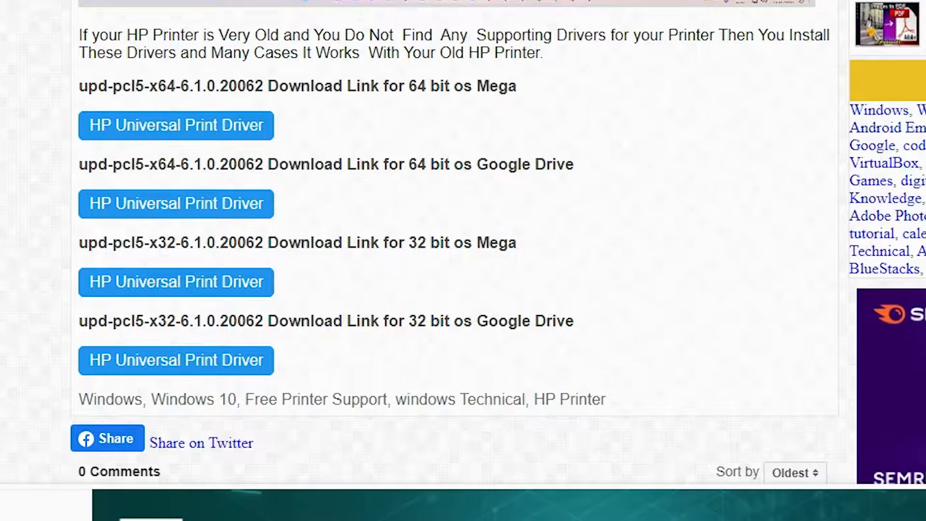
{"action": "mouse_move", "coordinate": [467, 98]}
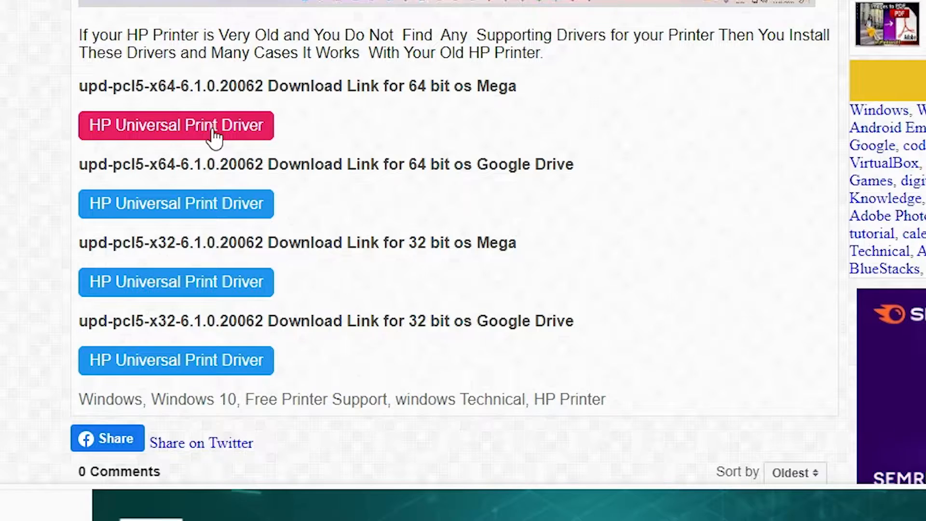
Download upd-pcl5-x64-6.1.0.20062.exe (18.9 MB) through the 64-bit MEGA link
{"action": "left_click", "coordinate": [176, 126]}
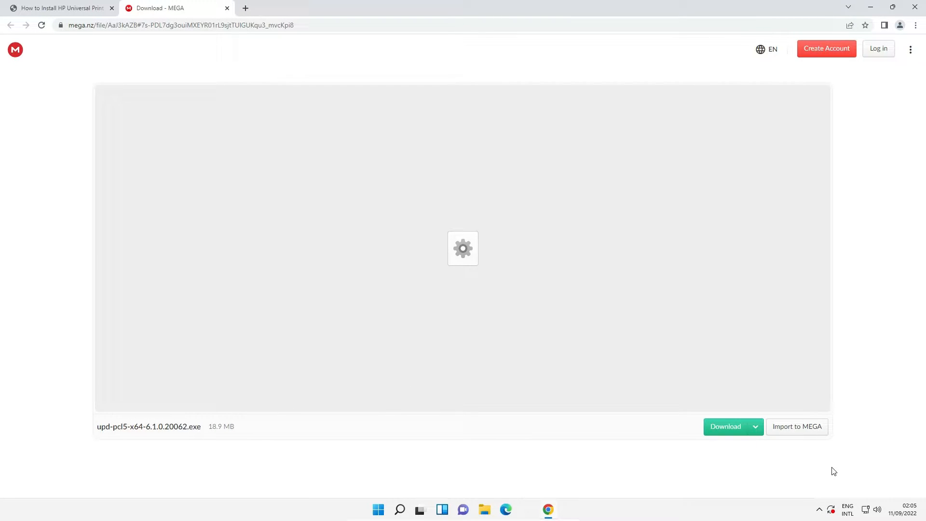
{"action": "left_click", "coordinate": [726, 427]}
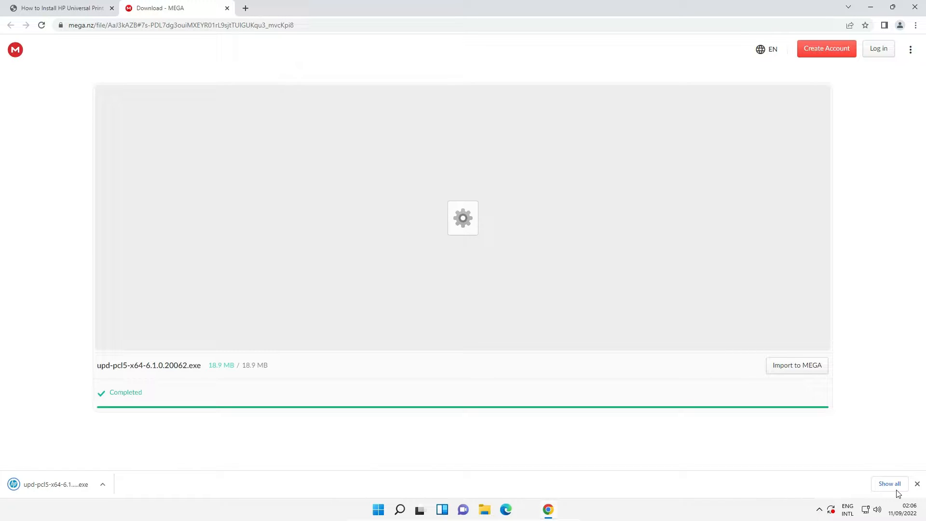
Reveal the upd-pcl5-x64-6.1.0.20062 installer in the Downloads folder from Chrome's downloads list
{"action": "left_click", "coordinate": [879, 477]}
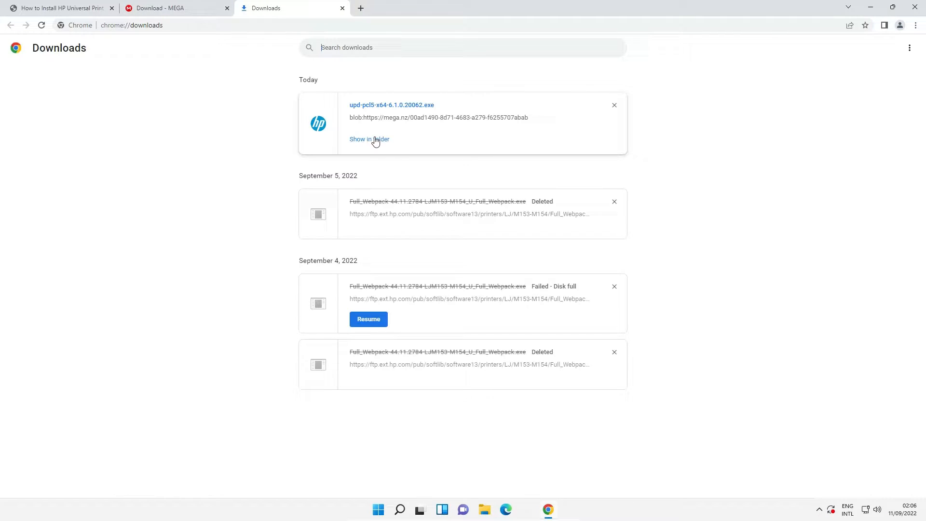
{"action": "left_click", "coordinate": [369, 139]}
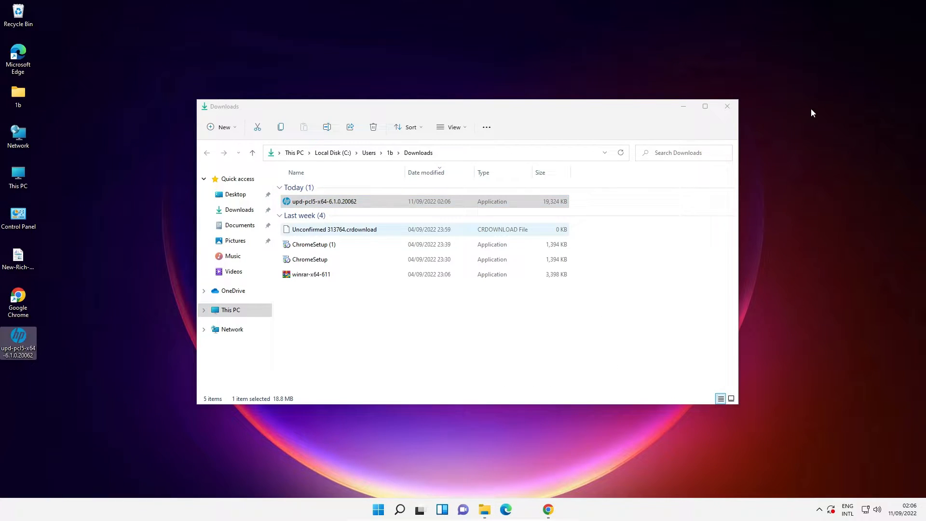
Close the Downloads window and launch the upd-pcl5-x64-6.1.0.20062 installer from the desktop
{"action": "left_click", "coordinate": [727, 106]}
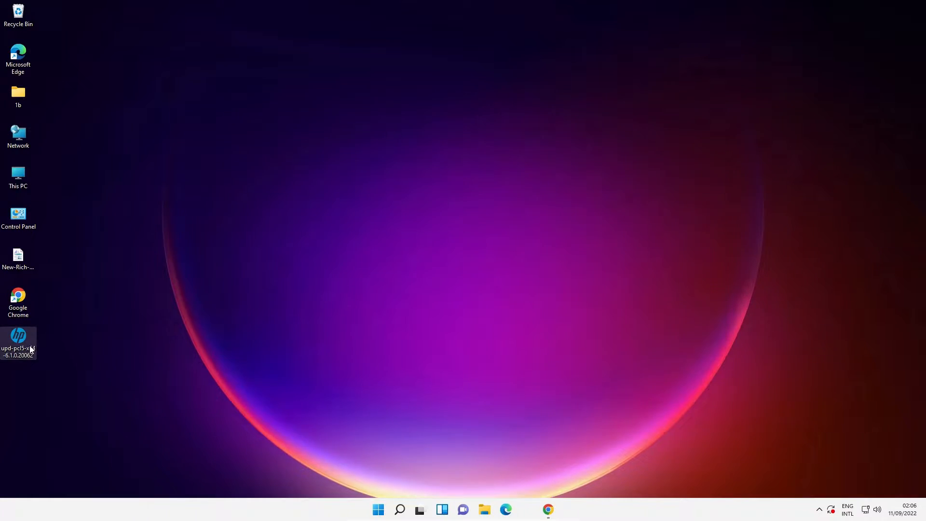
{"action": "right_click", "coordinate": [18, 340]}
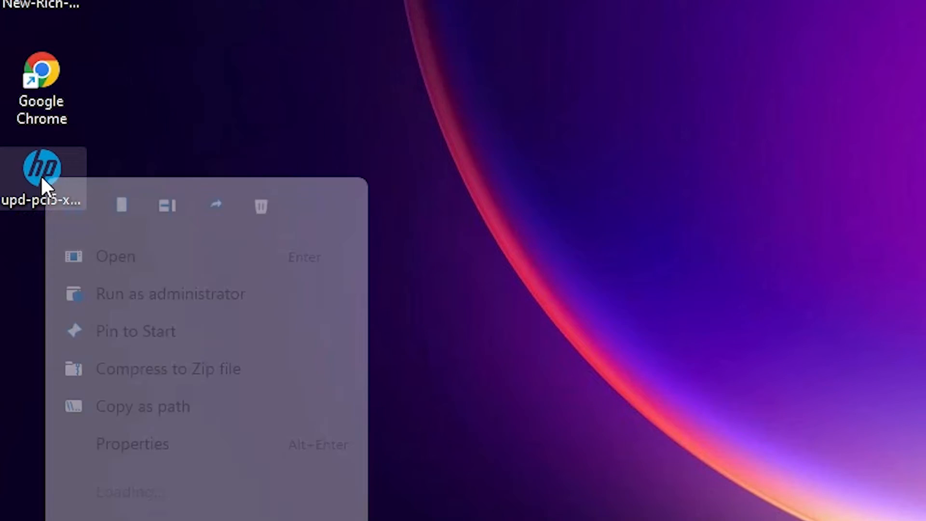
{"action": "left_click", "coordinate": [195, 305]}
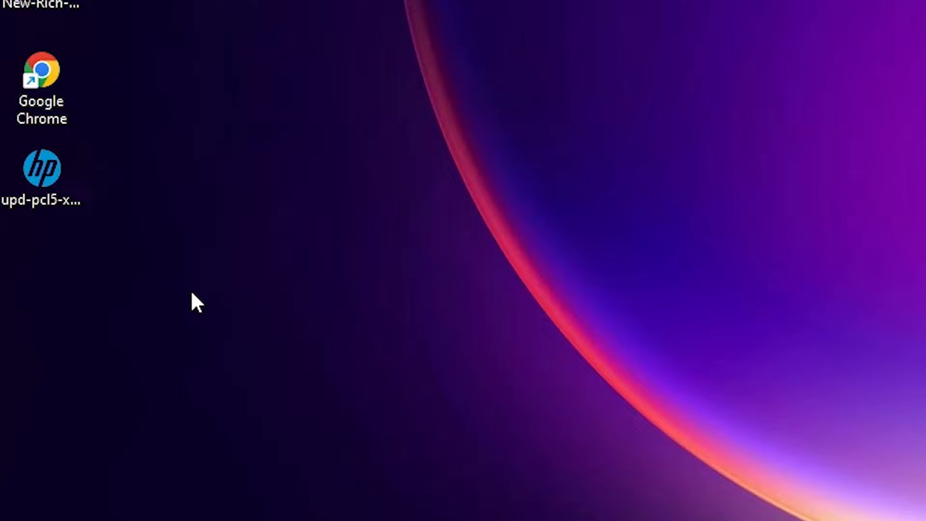
{"action": "double_click", "coordinate": [38, 166]}
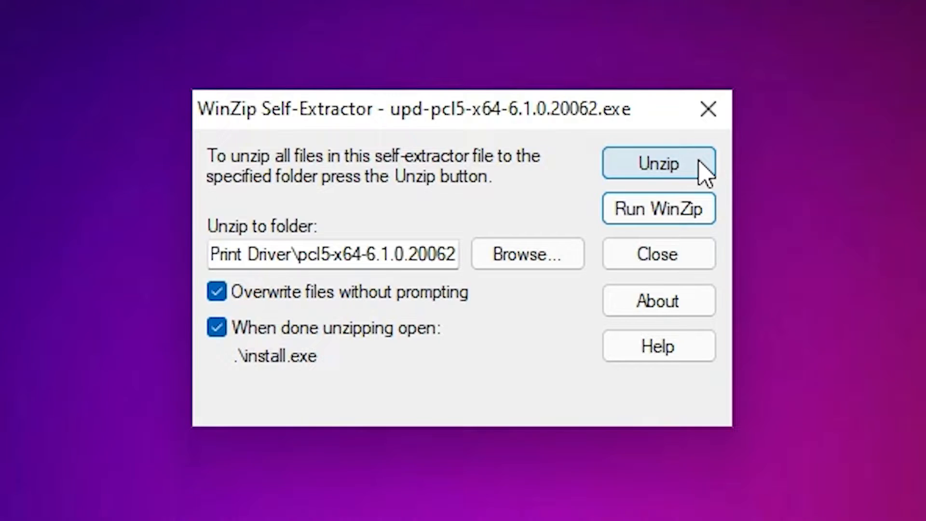
Unzip the 88 driver files into the Print Driver folder and acknowledge the success message
{"action": "left_click", "coordinate": [658, 163]}
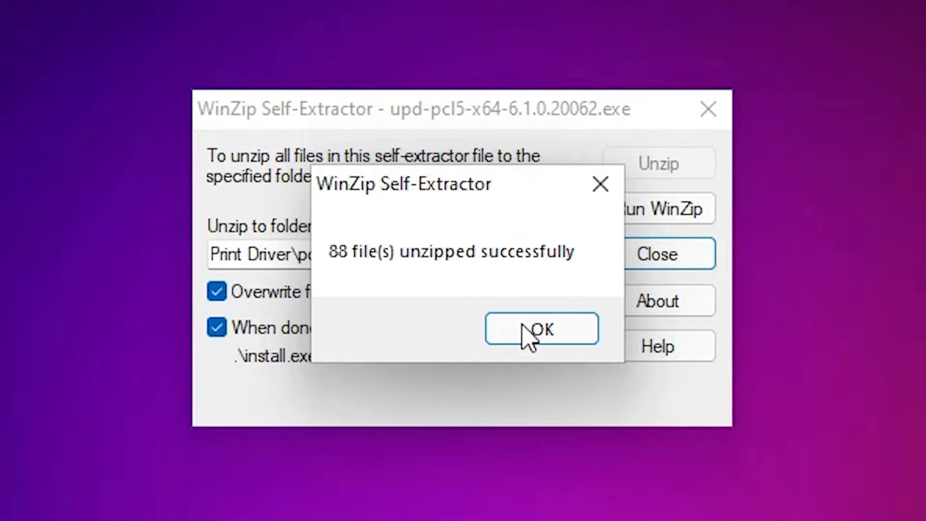
{"action": "left_click", "coordinate": [541, 329]}
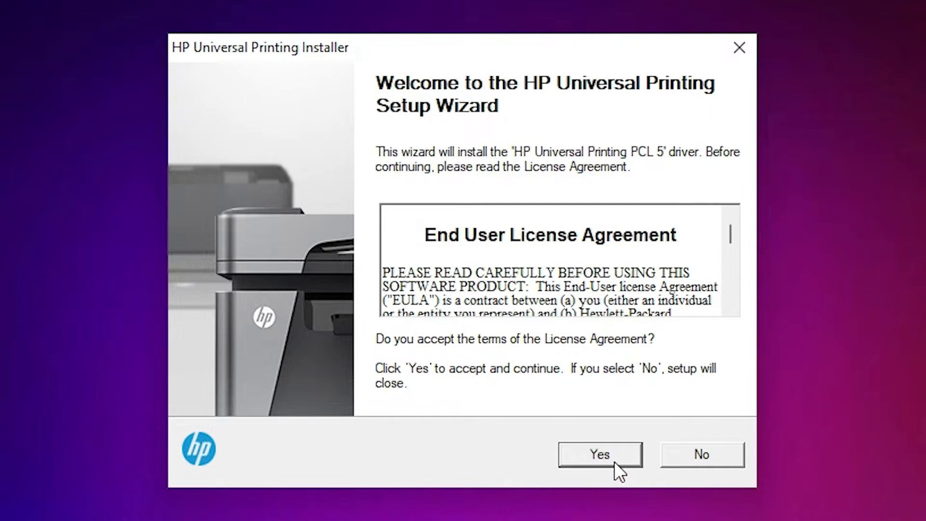
Accept the HP license and proceed with the Traditional Mode installation
{"action": "left_click", "coordinate": [599, 454]}
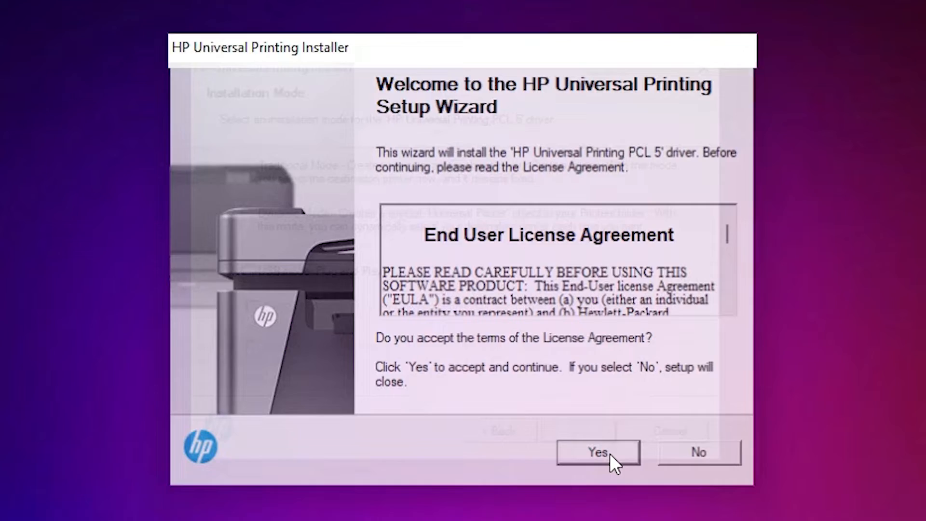
{"action": "left_click", "coordinate": [600, 453]}
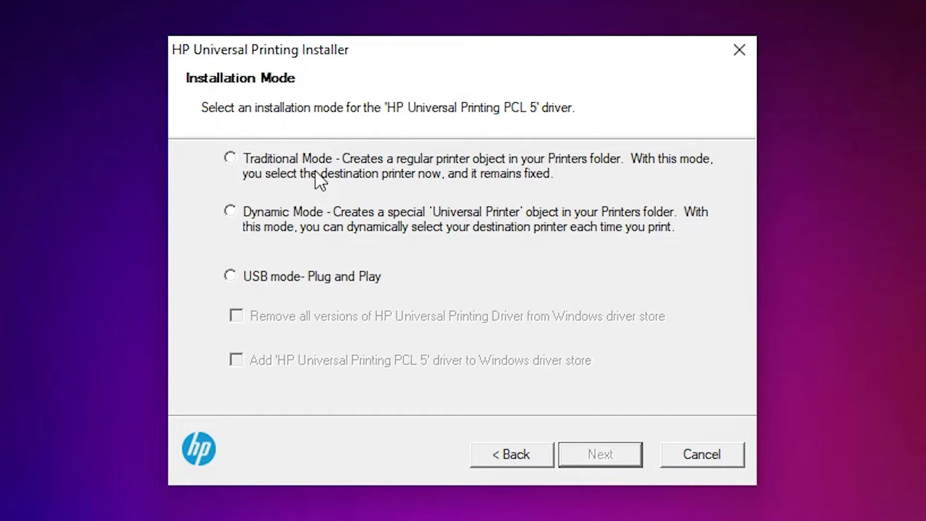
{"action": "mouse_move", "coordinate": [324, 171]}
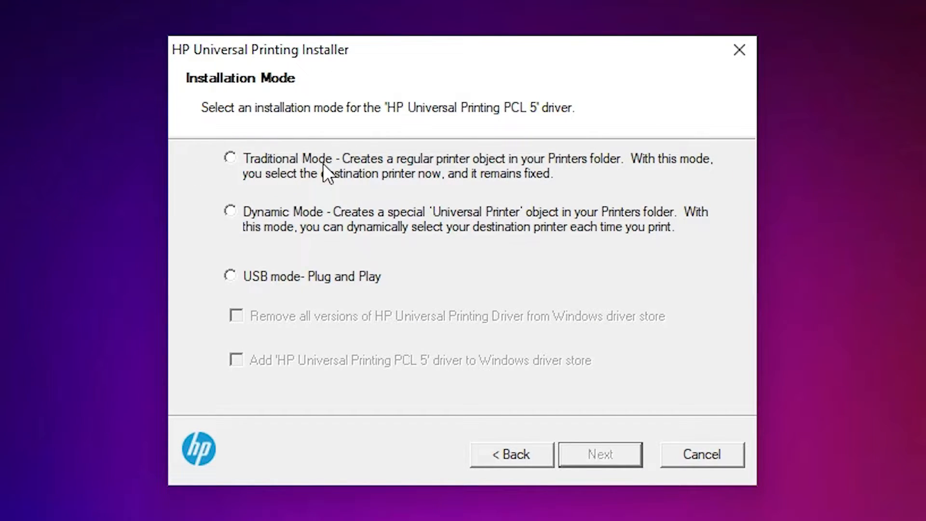
{"action": "left_click", "coordinate": [229, 158]}
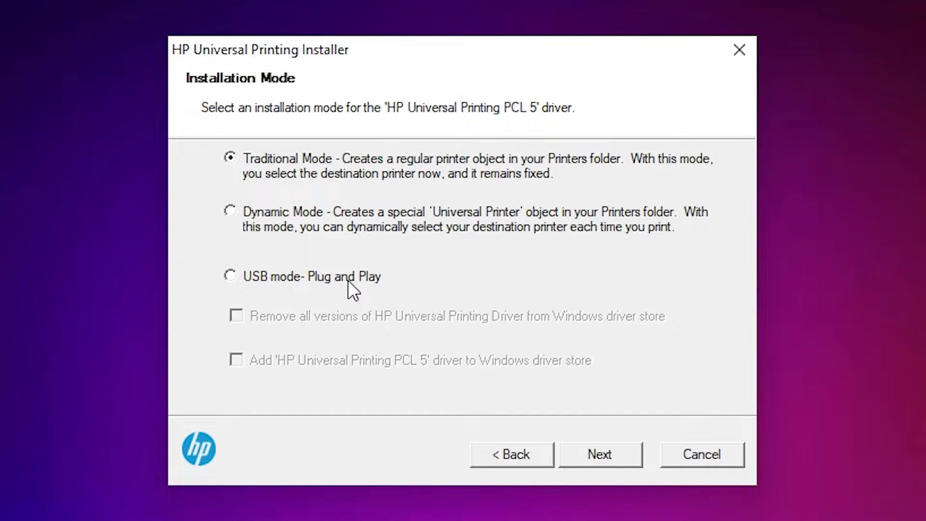
{"action": "left_click", "coordinate": [230, 277]}
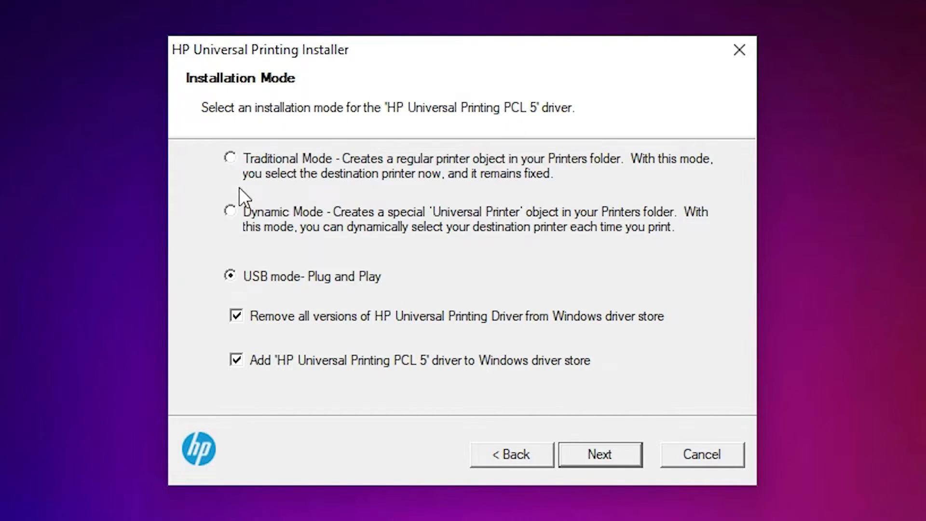
{"action": "left_click", "coordinate": [230, 159]}
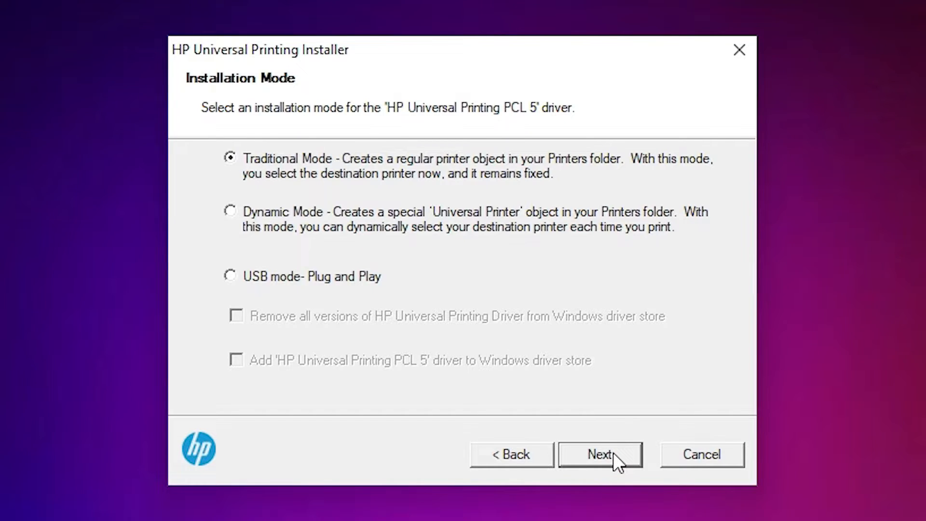
{"action": "left_click", "coordinate": [600, 454]}
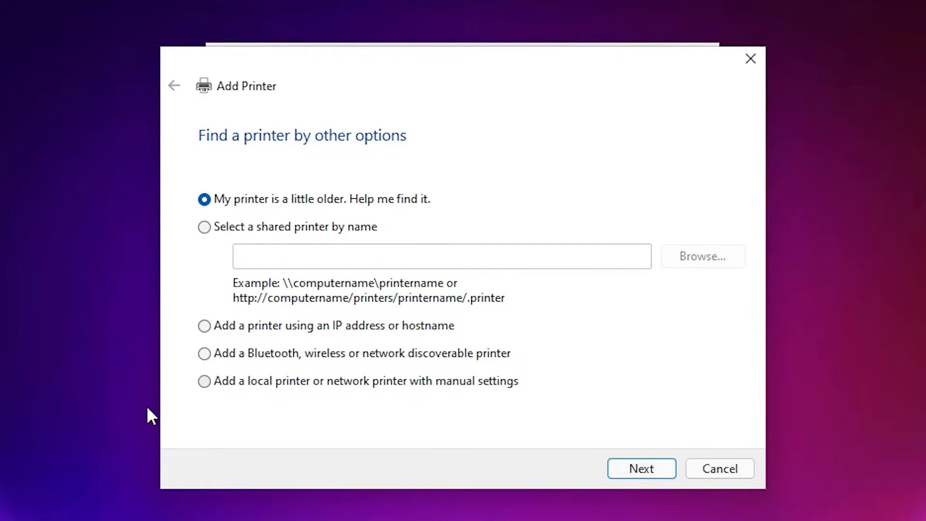
{"action": "mouse_move", "coordinate": [356, 402]}
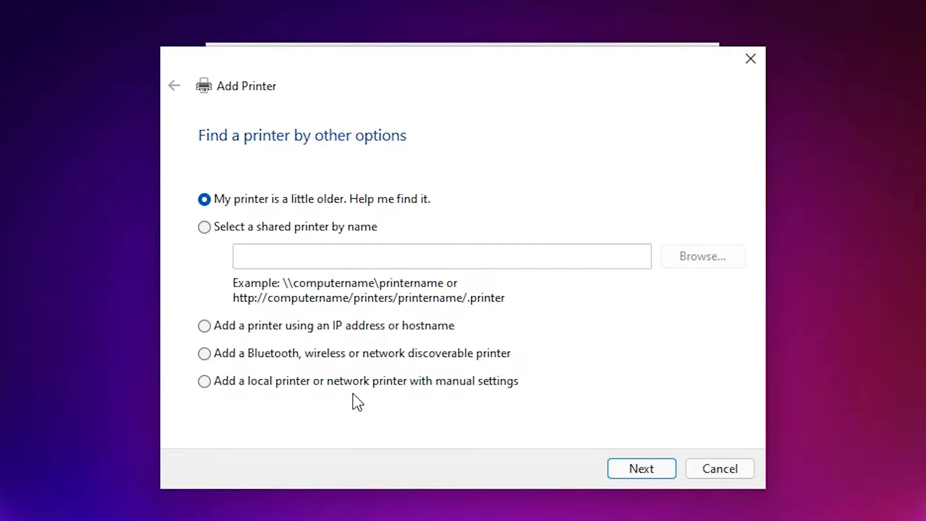
Add a local printer manually using the existing USB001 (Local Port)
{"action": "left_click", "coordinate": [203, 381]}
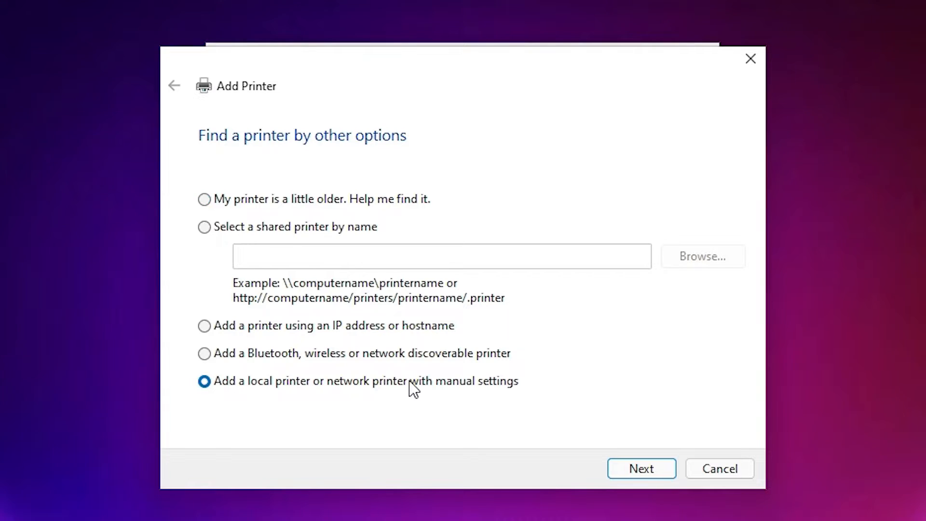
{"action": "left_click", "coordinate": [641, 469]}
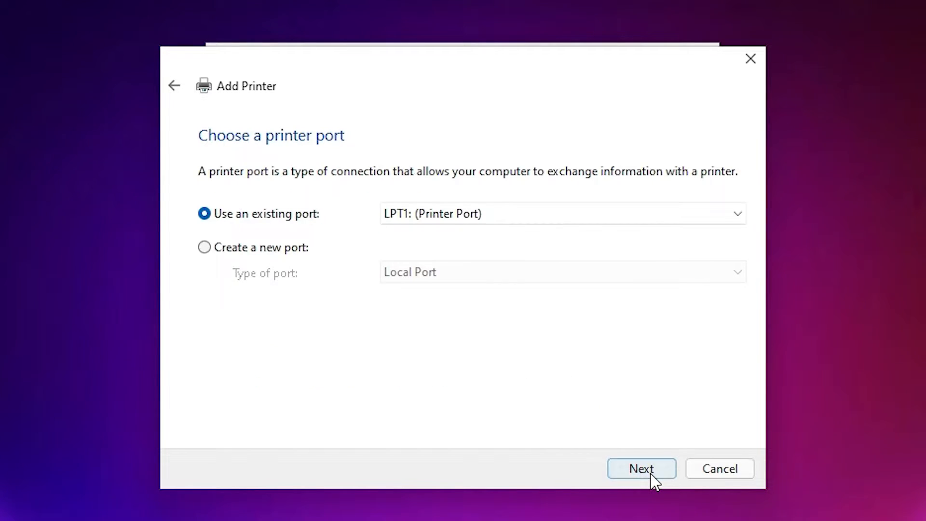
{"action": "mouse_move", "coordinate": [409, 334]}
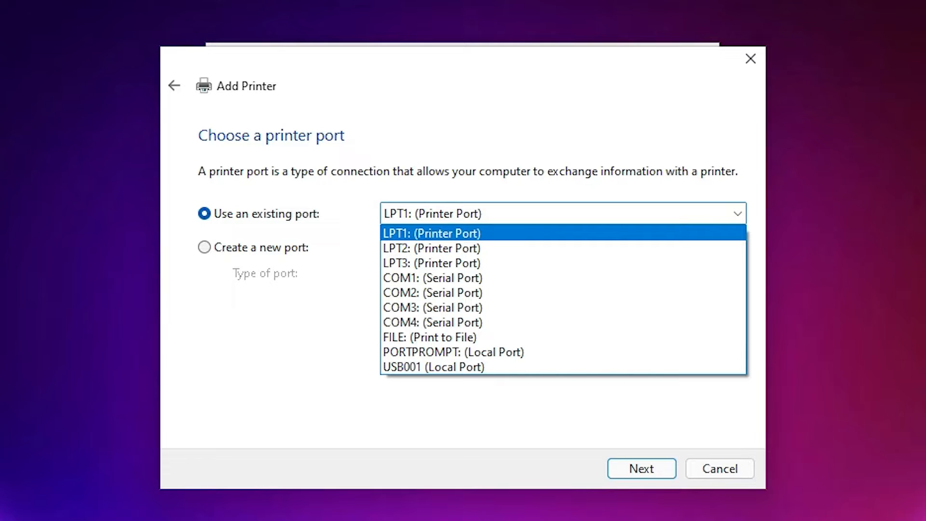
{"action": "mouse_move", "coordinate": [437, 374]}
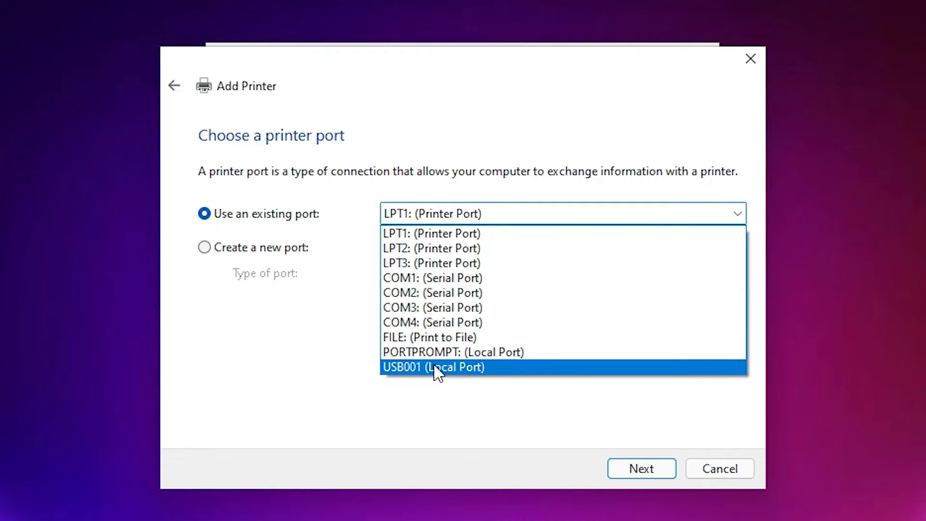
{"action": "mouse_move", "coordinate": [446, 384]}
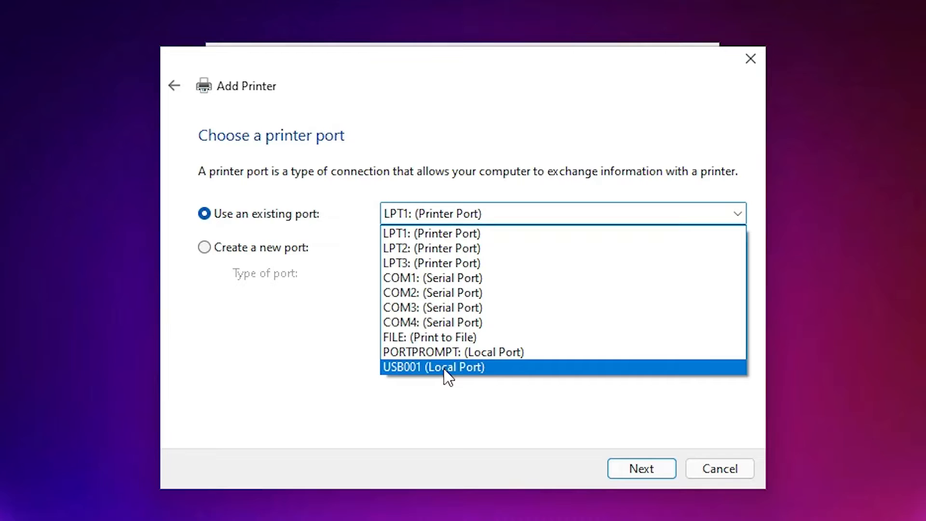
{"action": "left_click", "coordinate": [432, 367]}
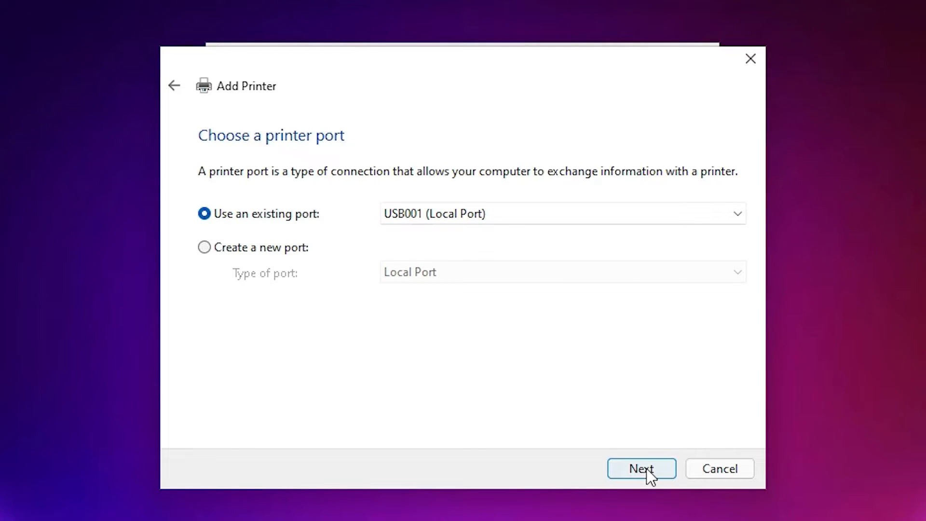
Select the HP Universal Printing PCL 5 (v6.1.0) driver from the printers list
{"action": "left_click", "coordinate": [642, 469]}
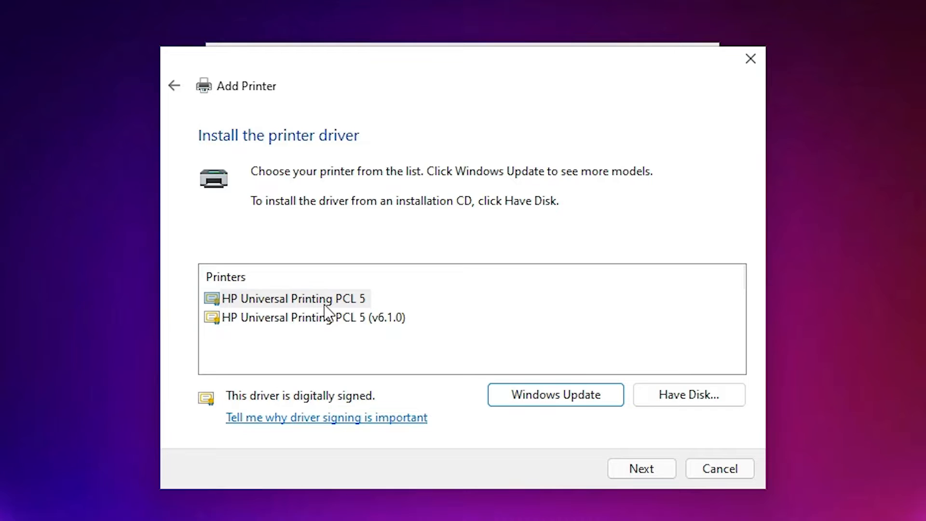
{"action": "mouse_move", "coordinate": [297, 307]}
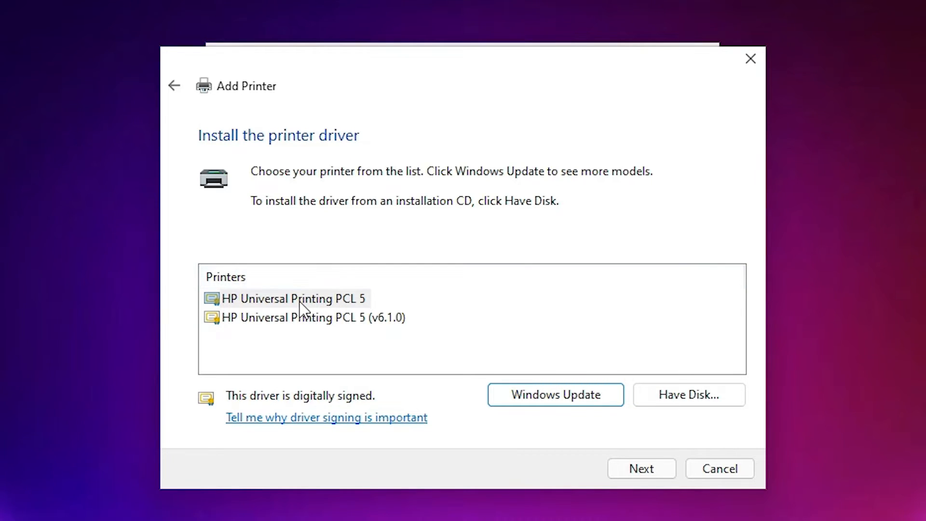
{"action": "left_click", "coordinate": [313, 318]}
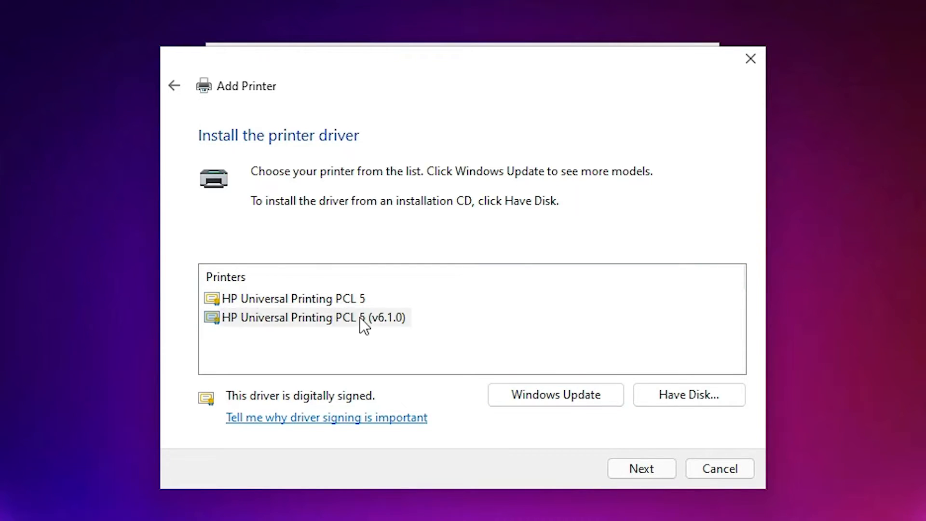
{"action": "left_click", "coordinate": [307, 317]}
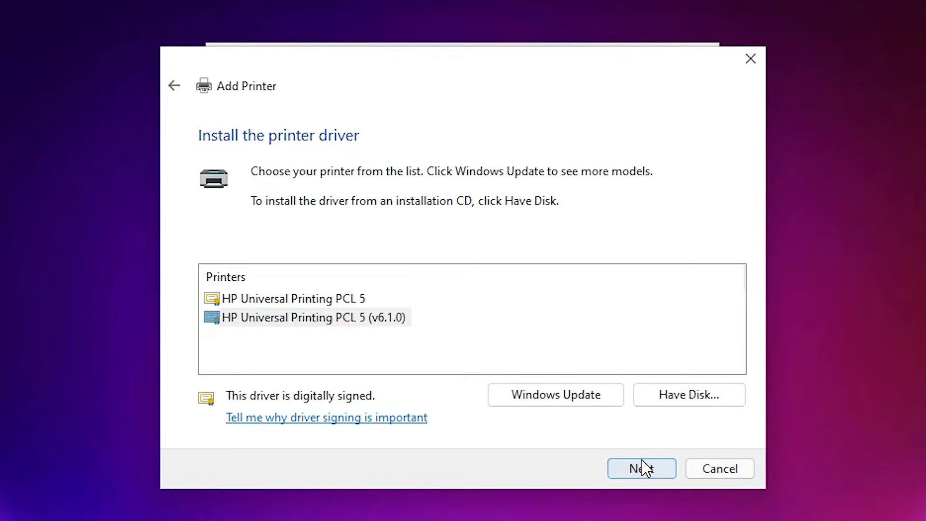
Name the printer 'HP LaserJet p2055' and choose not to share it
{"action": "left_click", "coordinate": [642, 468]}
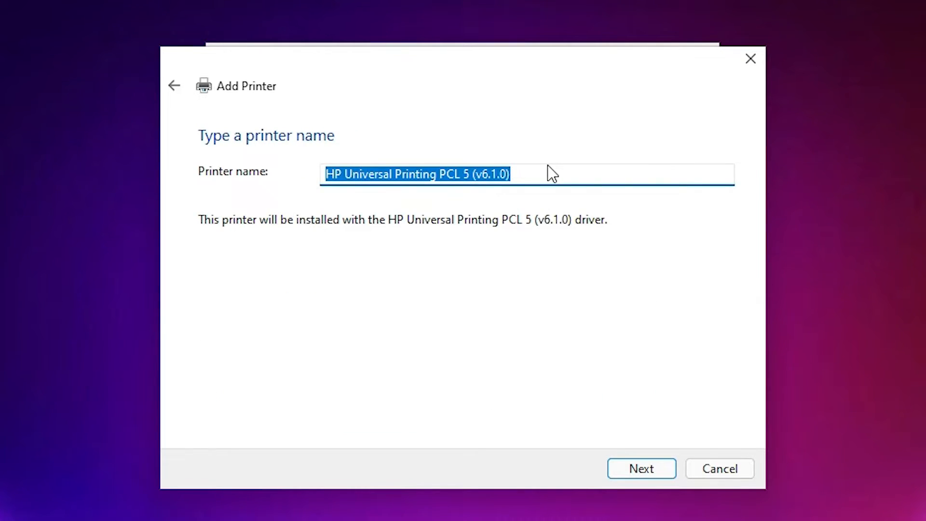
{"action": "type", "text": "HP LaserJet p2055"}
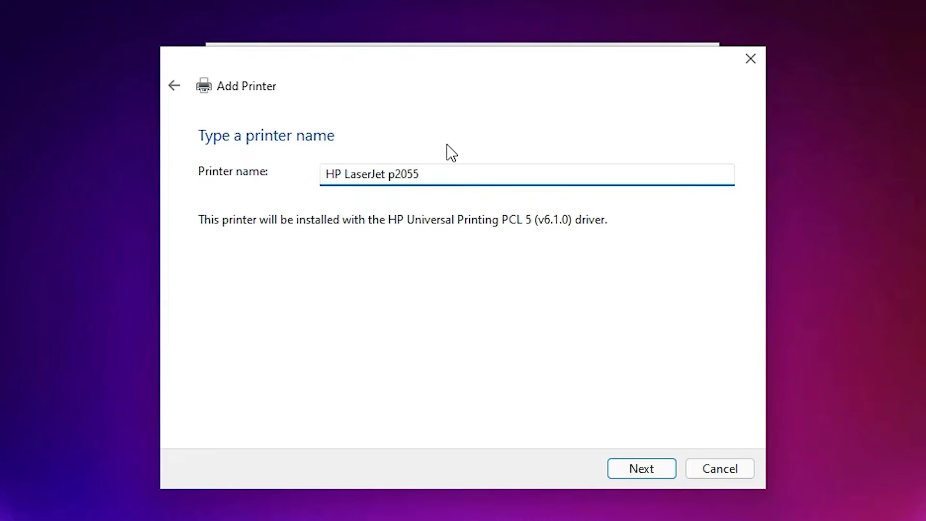
{"action": "triple_click", "coordinate": [370, 174]}
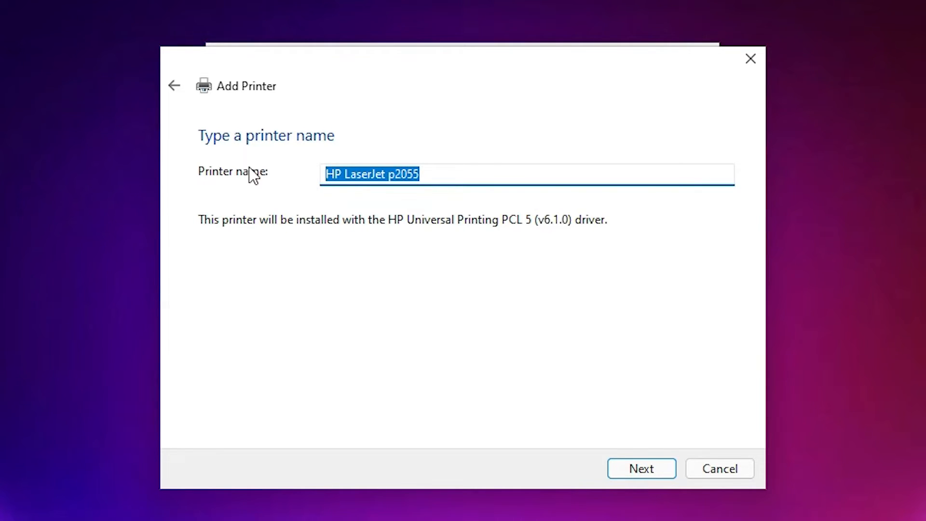
{"action": "mouse_move", "coordinate": [641, 487]}
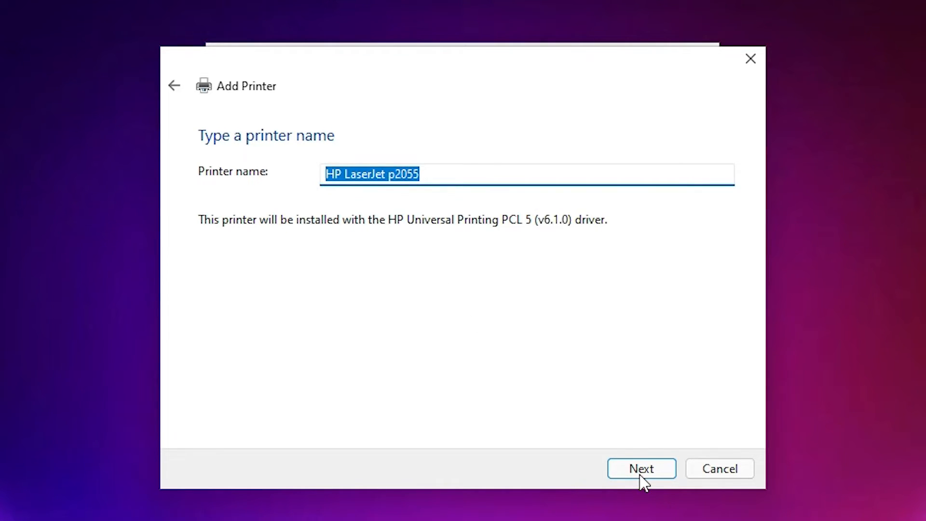
{"action": "left_click", "coordinate": [641, 468]}
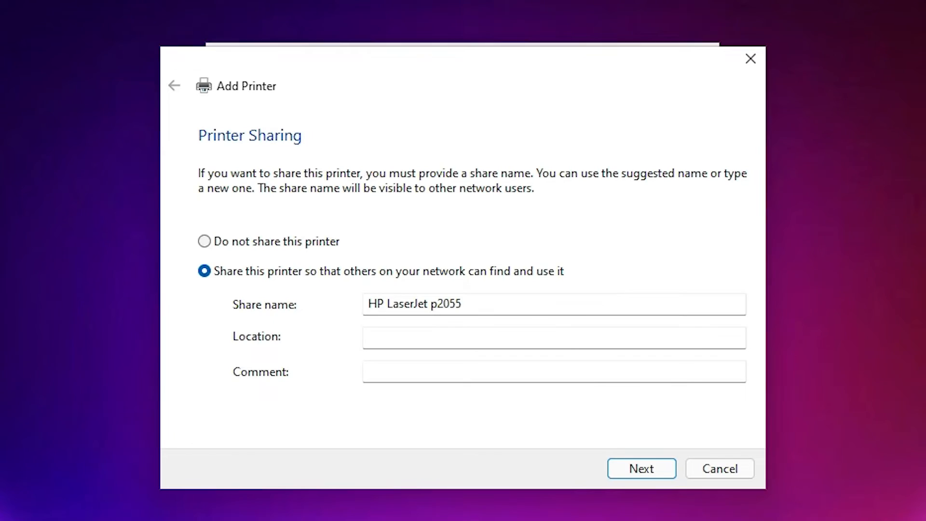
{"action": "mouse_move", "coordinate": [297, 280]}
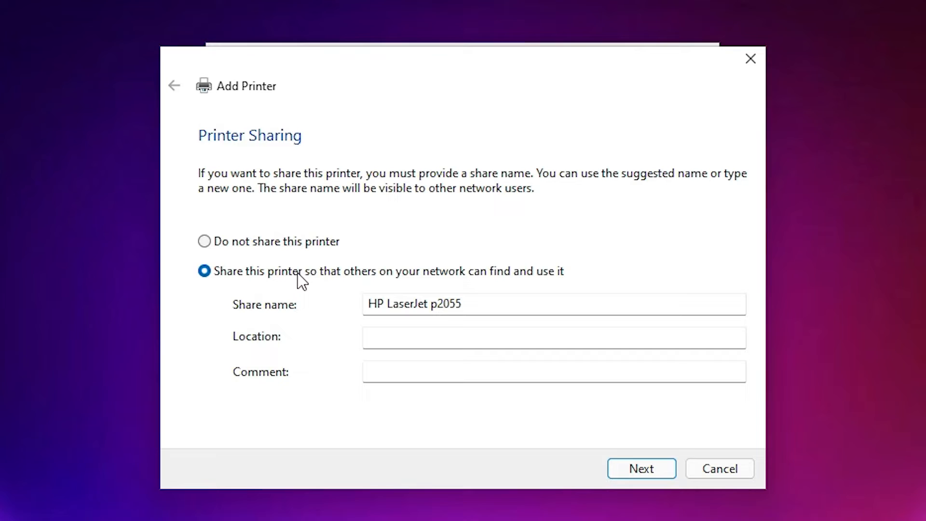
{"action": "mouse_move", "coordinate": [270, 245]}
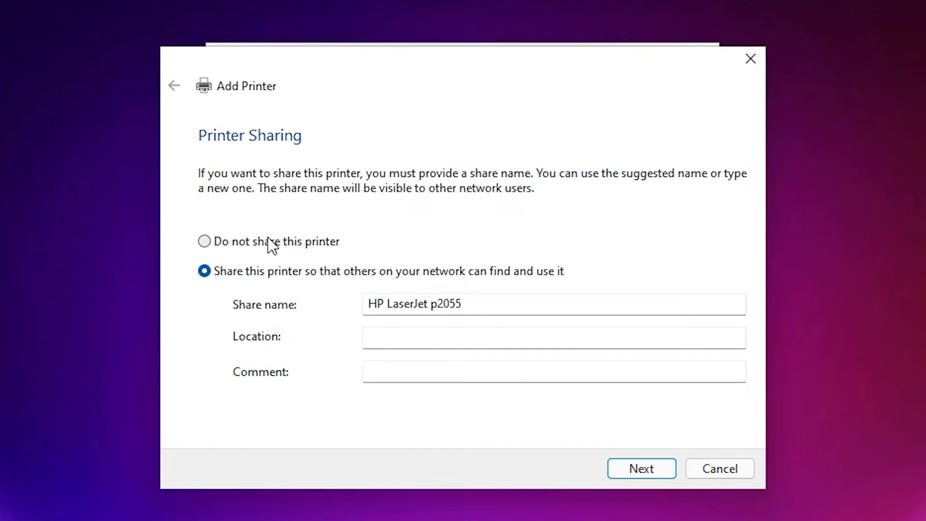
{"action": "left_click", "coordinate": [204, 241]}
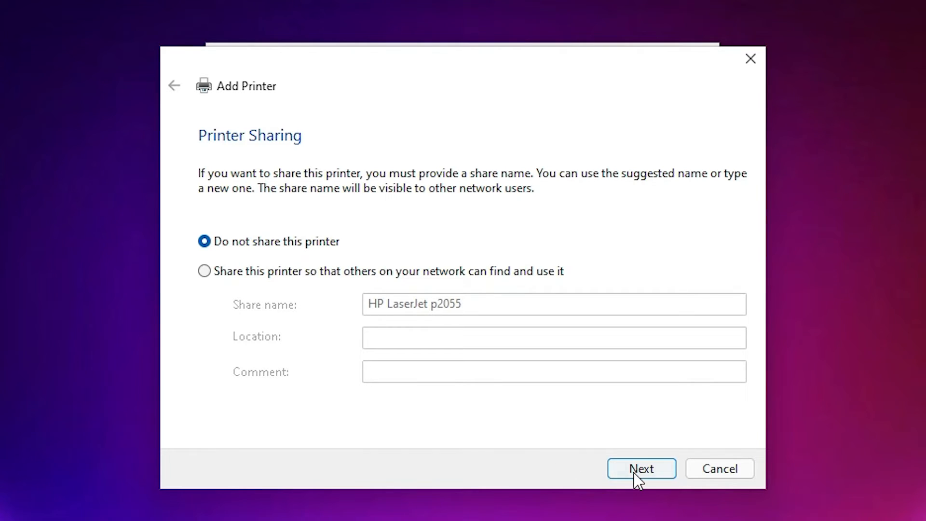
Finish the Add Printer wizard once HP LaserJet p2055 is successfully added
{"action": "left_click", "coordinate": [642, 468]}
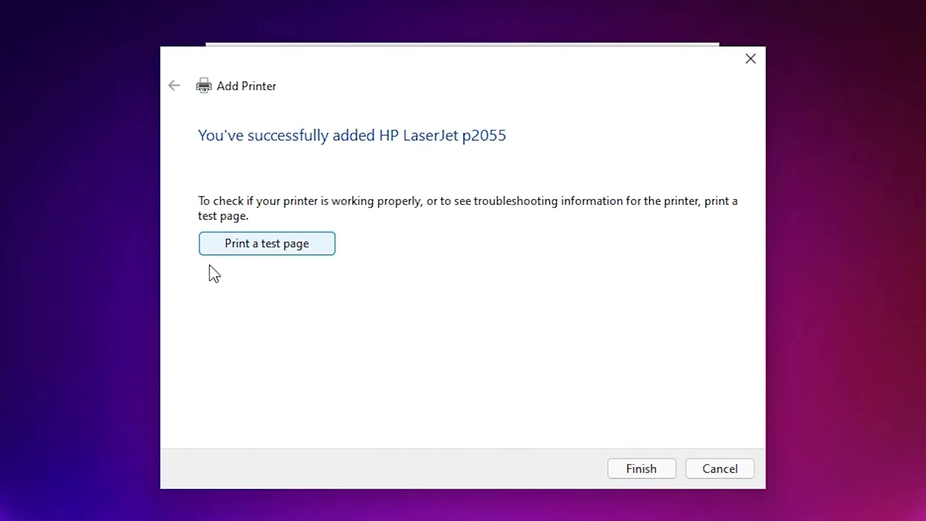
{"action": "mouse_move", "coordinate": [293, 260]}
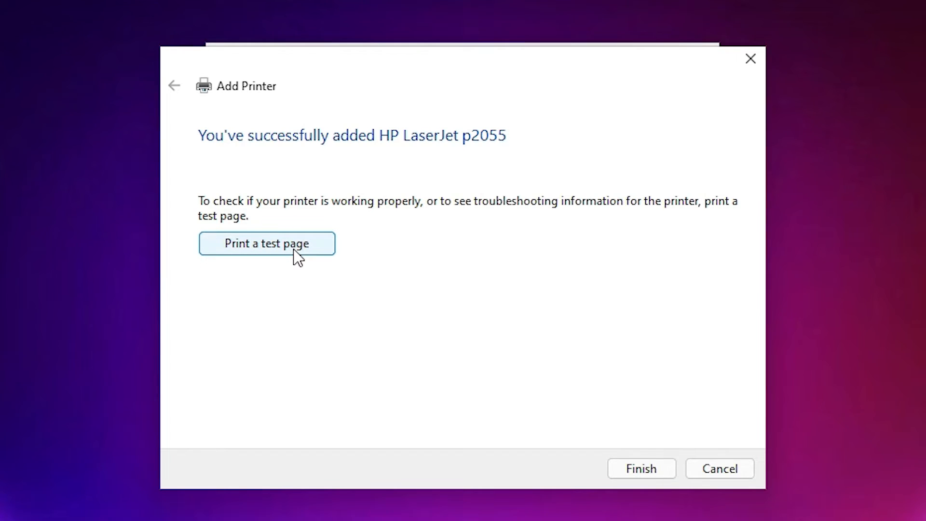
{"action": "mouse_move", "coordinate": [574, 424]}
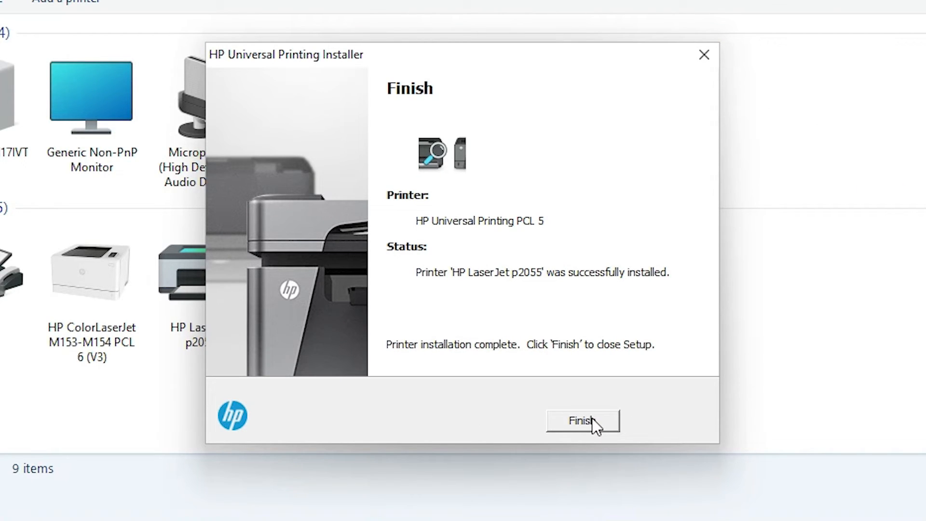
Finish the HP installer and select HP LaserJet p2055 under Printers in Devices and Printers
{"action": "left_click", "coordinate": [583, 420]}
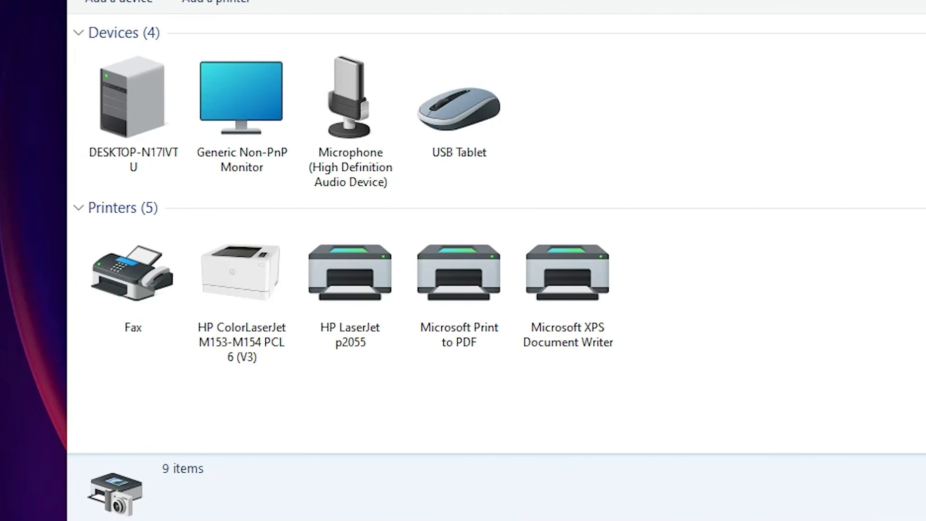
{"action": "left_click", "coordinate": [126, 99]}
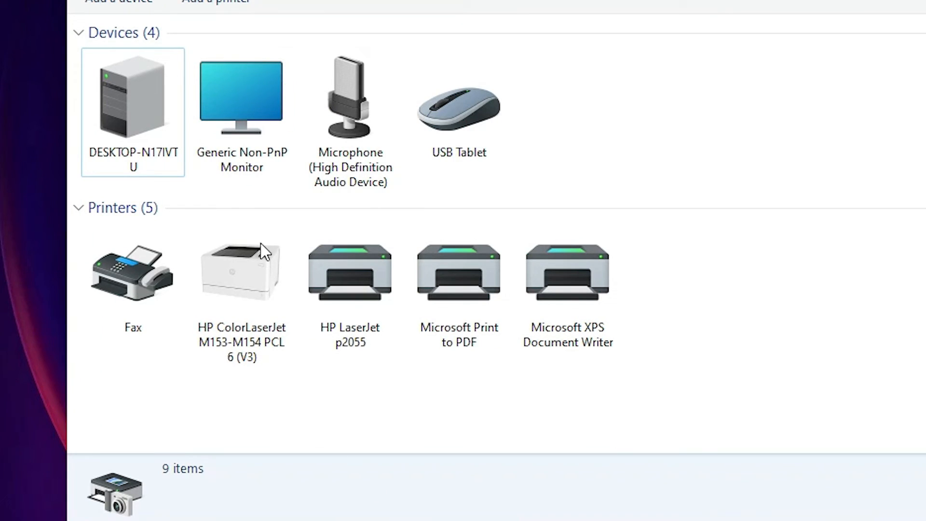
{"action": "mouse_move", "coordinate": [615, 417]}
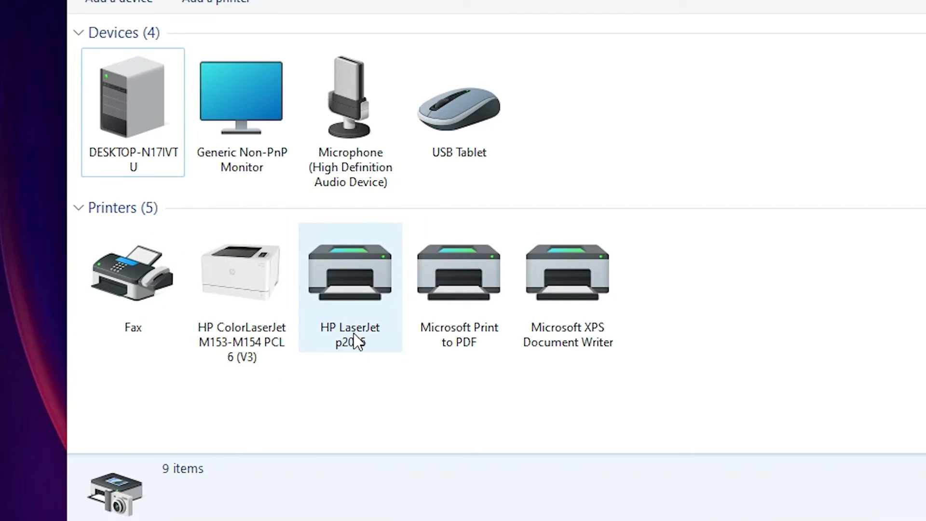
{"action": "mouse_move", "coordinate": [356, 356]}
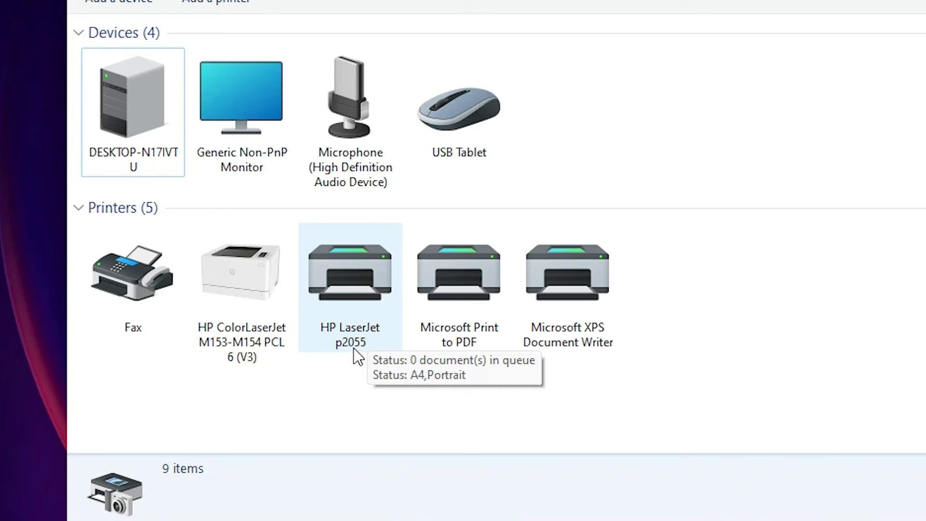
{"action": "left_click", "coordinate": [705, 87]}
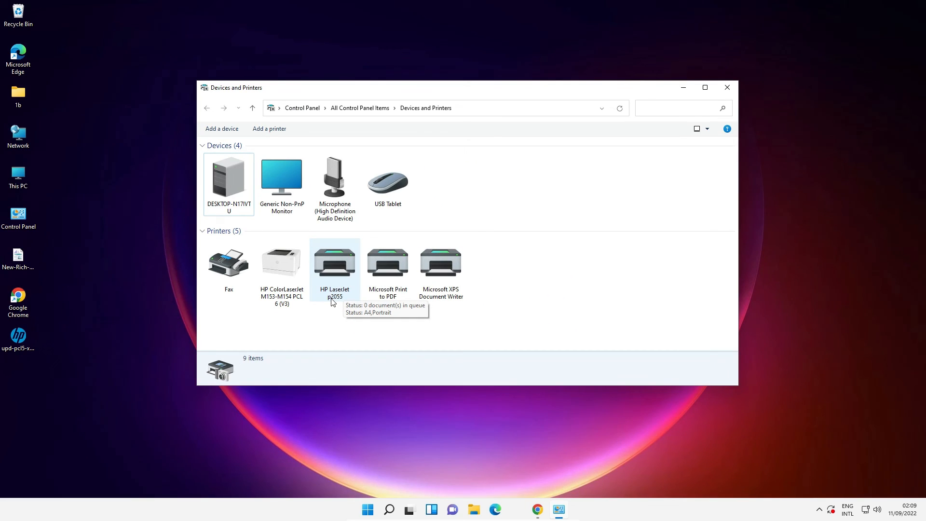
{"action": "mouse_move", "coordinate": [326, 301]}
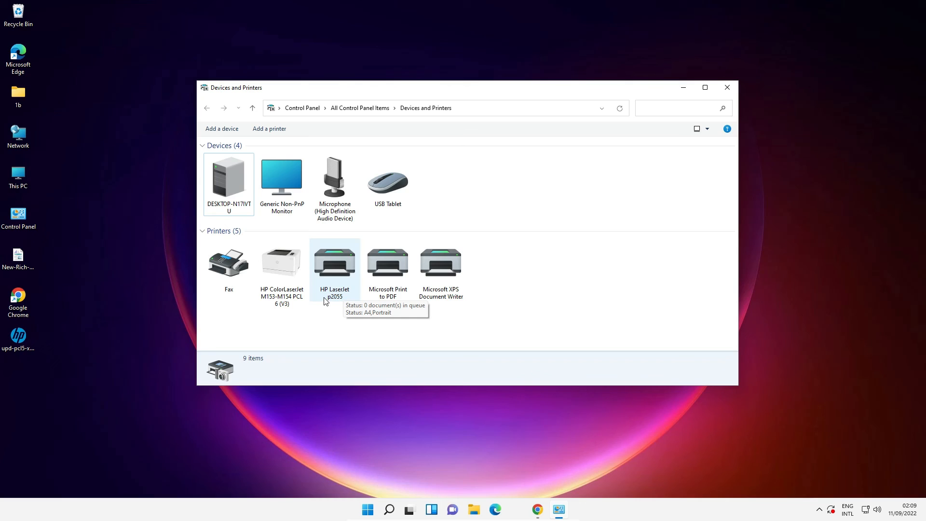
{"action": "mouse_move", "coordinate": [321, 300]}
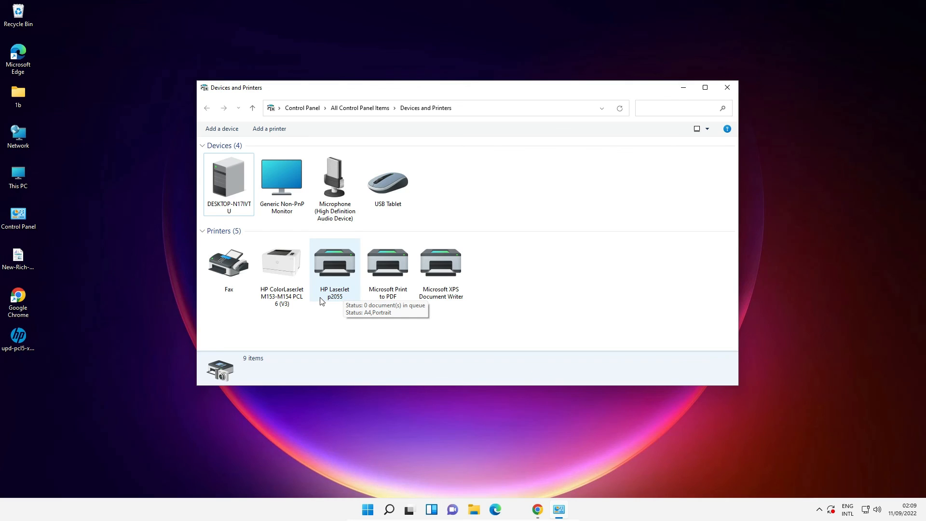